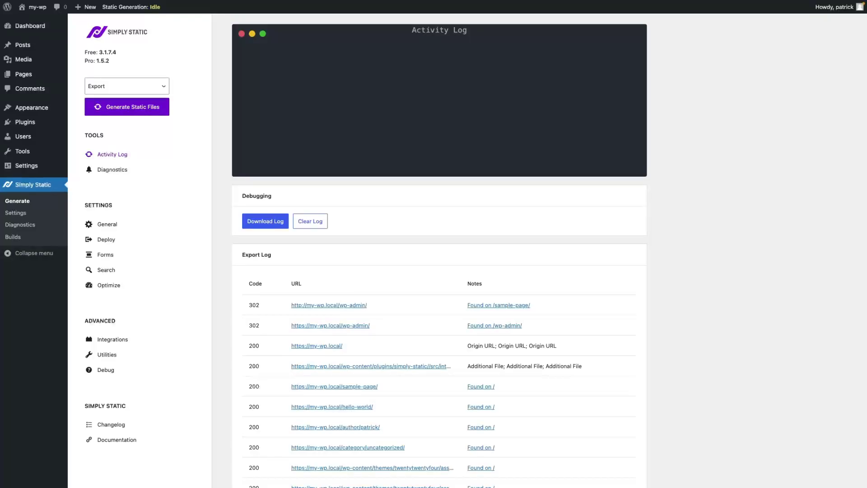
mouse_move(326, 260)
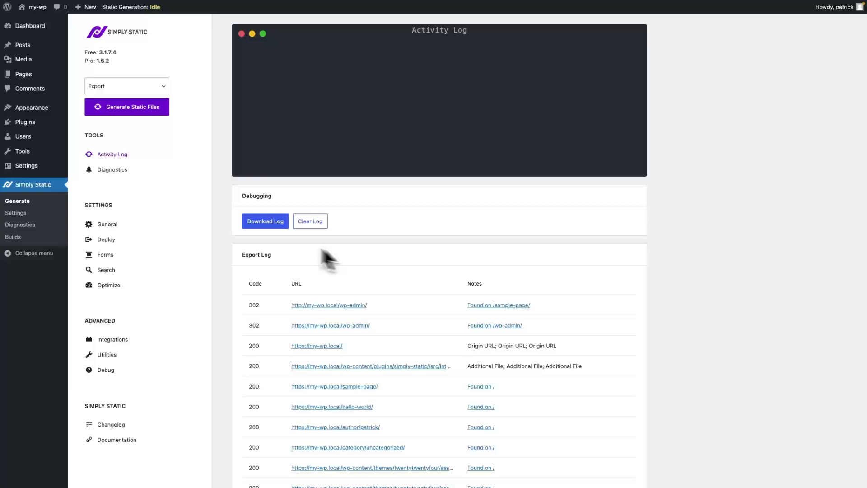
Step: Switch Simply Static deployment from ZIP to Local Directory, keeping the public/static path, and save
left_click(106, 239)
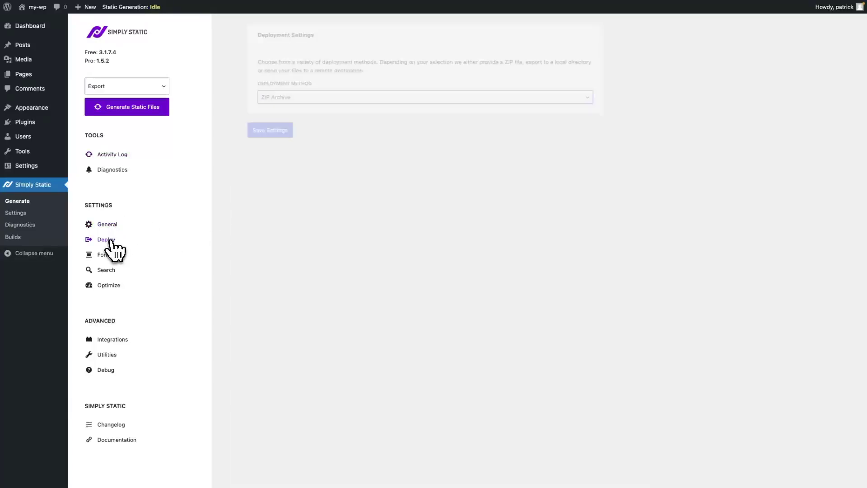
left_click(424, 96)
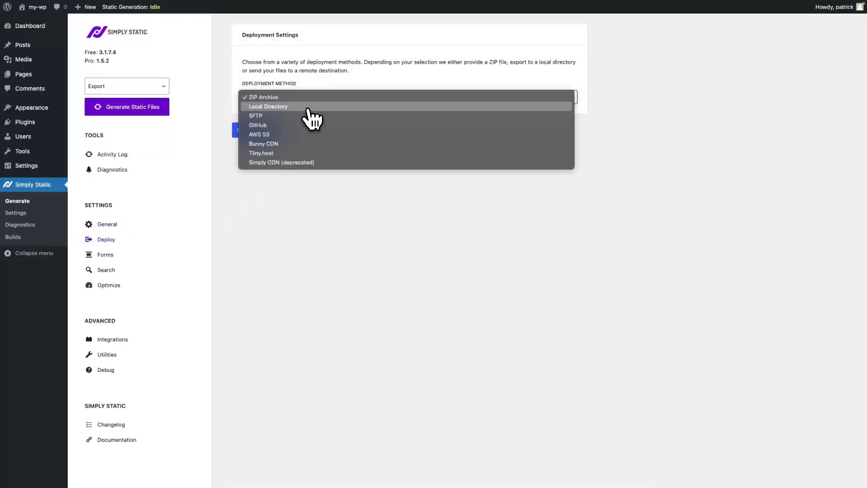
left_click(268, 106)
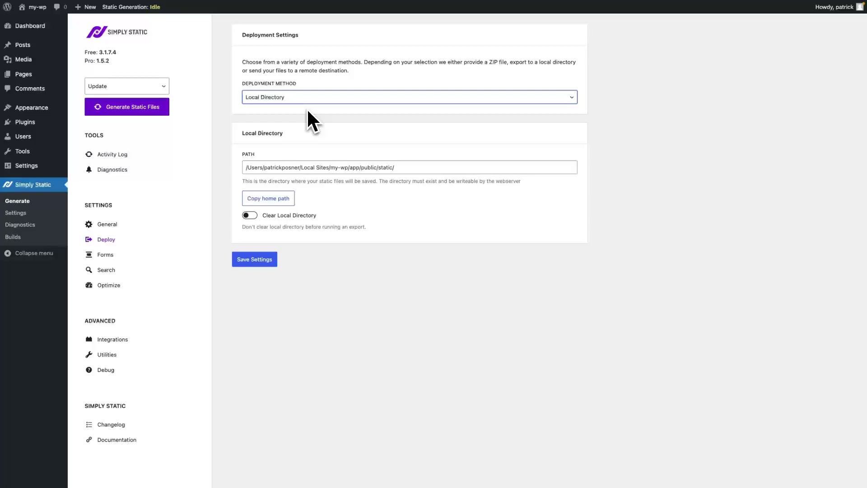
mouse_move(426, 163)
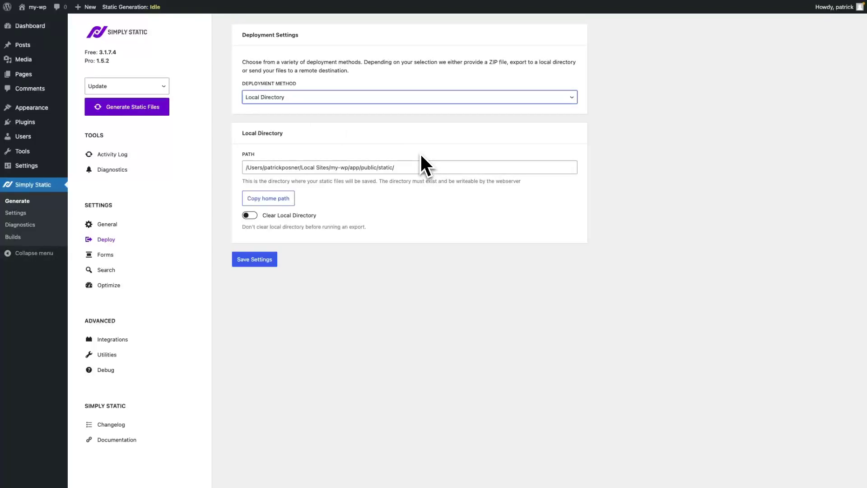
mouse_move(394, 178)
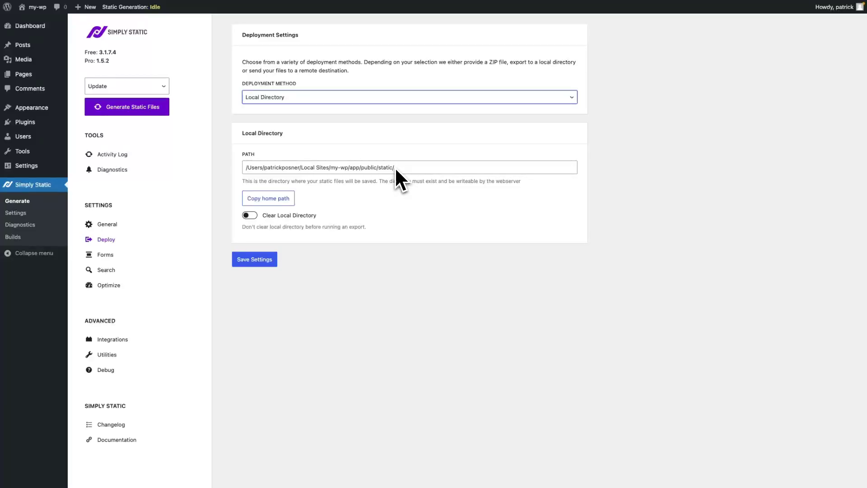
mouse_move(384, 190)
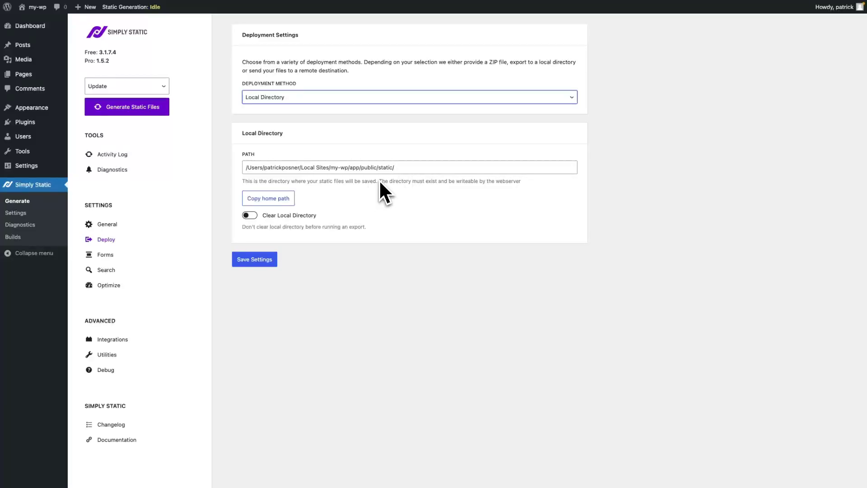
left_click(255, 259)
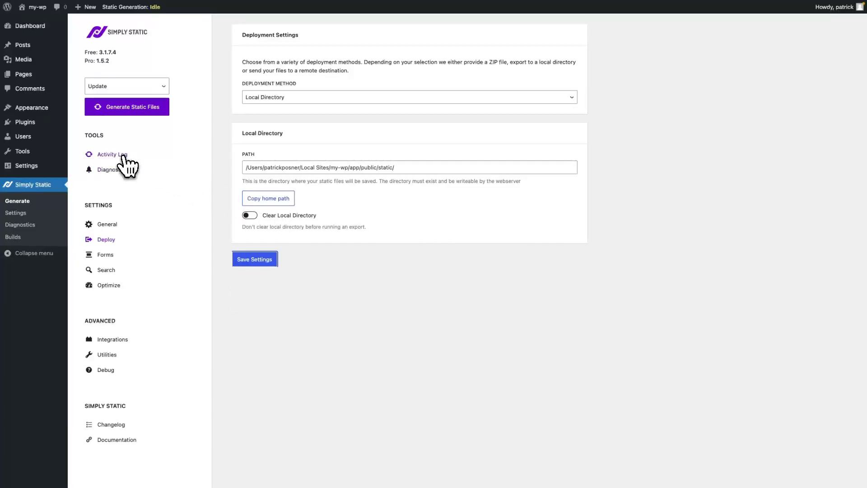
Step: Generate a full Export of static files from the Activity Log, transferring 38 files
left_click(112, 155)
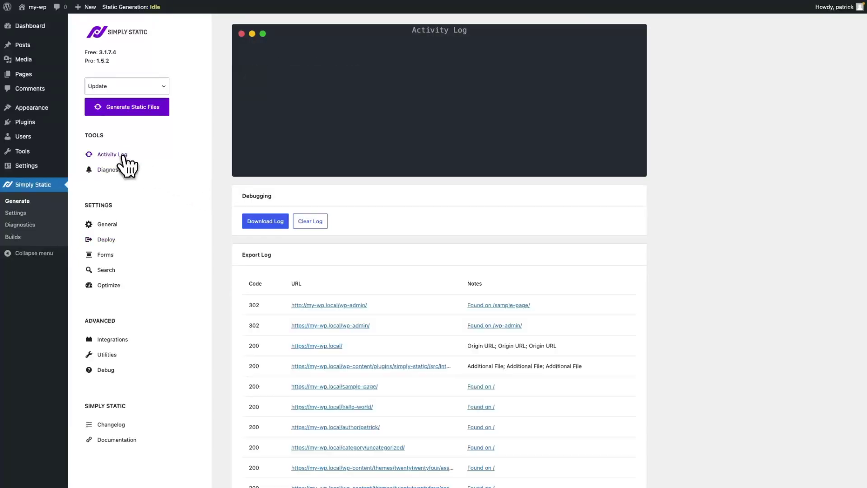
left_click(126, 86)
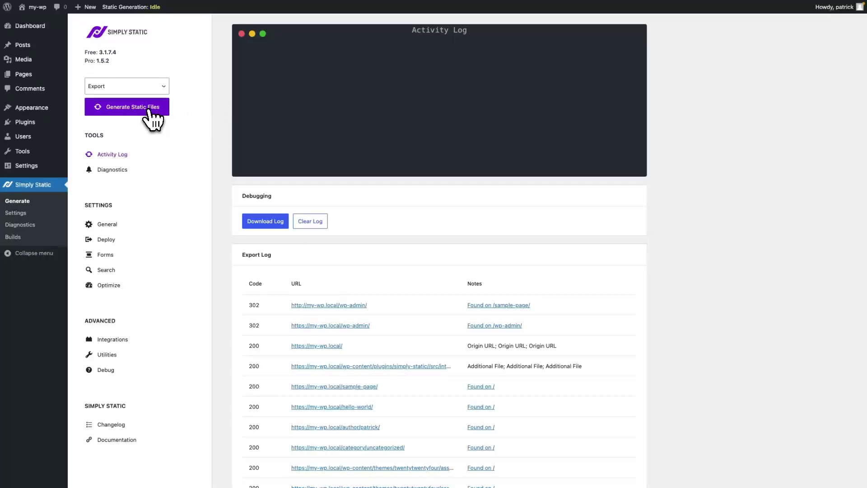
left_click(126, 106)
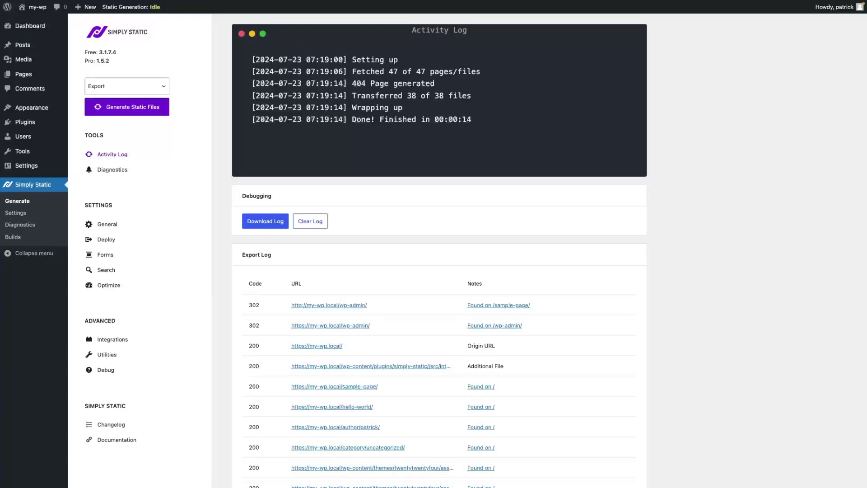
mouse_move(362, 98)
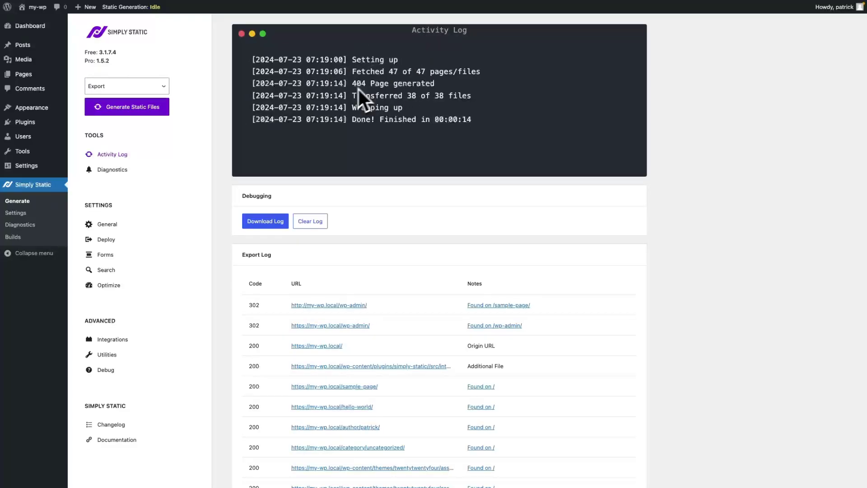
mouse_move(491, 114)
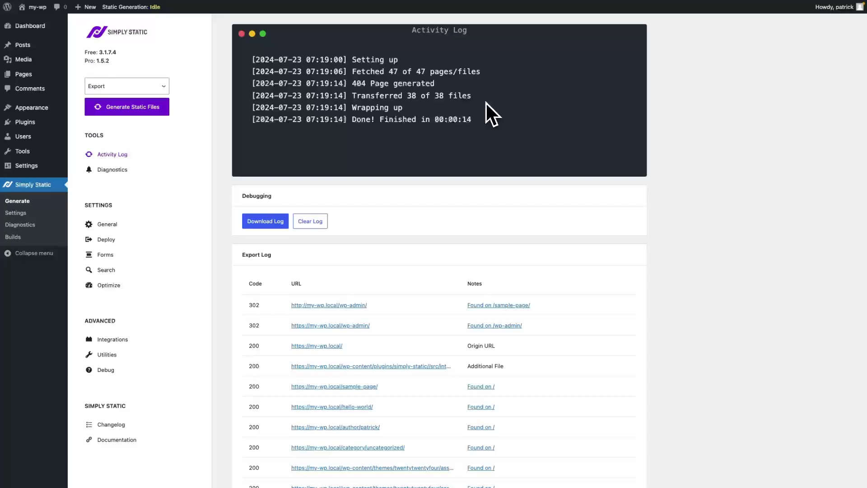
mouse_move(488, 113)
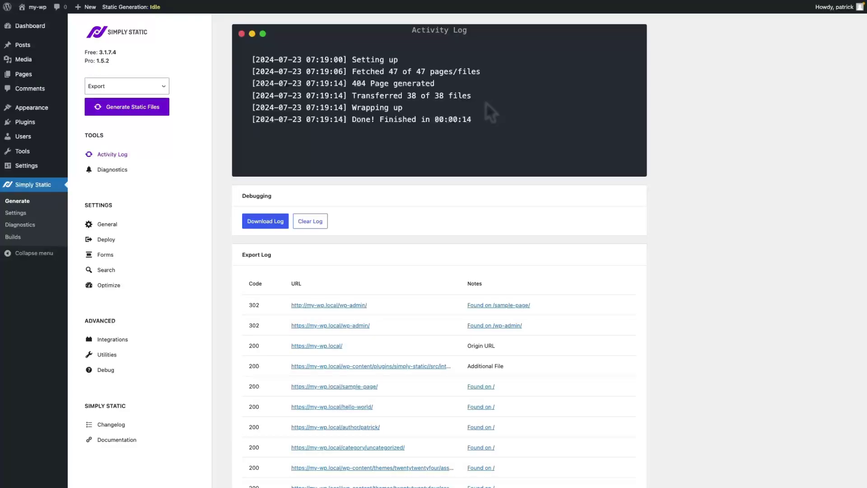
mouse_move(148, 88)
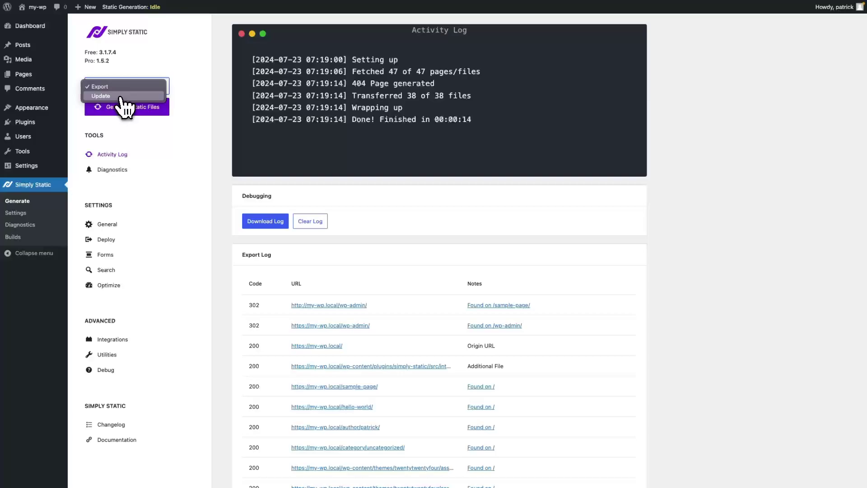
Step: Run an Update generation that finds no changed pages, then go to the Pages list
left_click(101, 95)
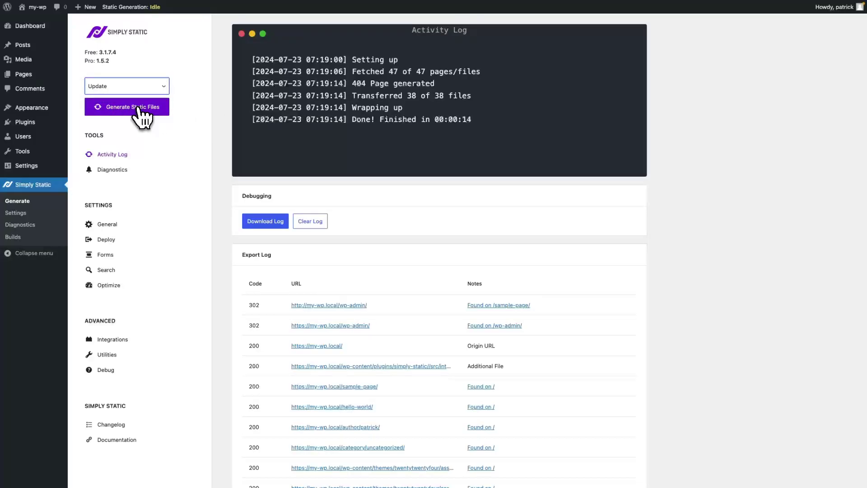
left_click(126, 106)
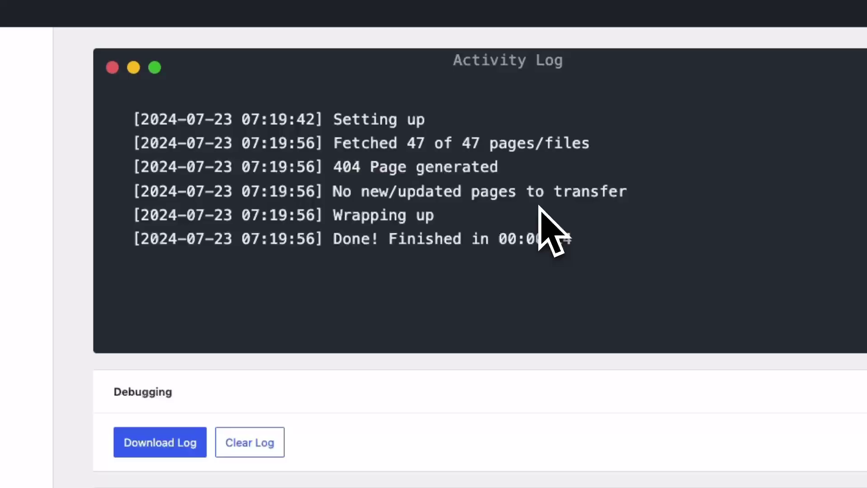
mouse_move(545, 226)
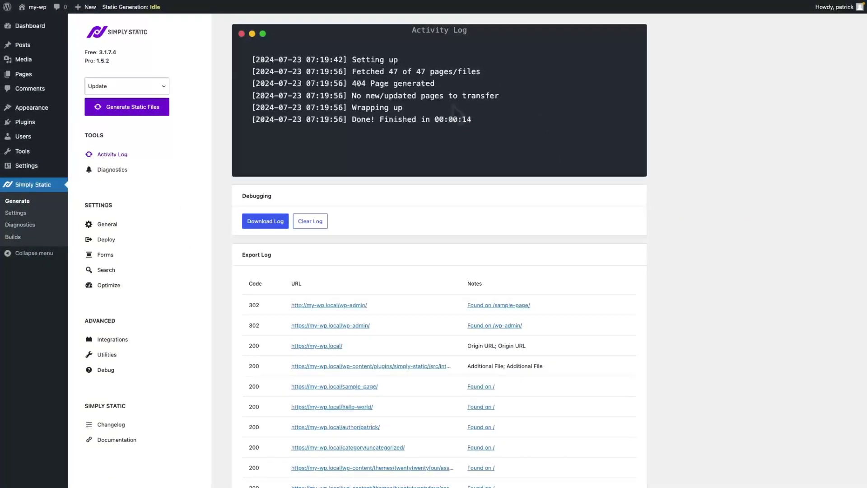
mouse_move(414, 116)
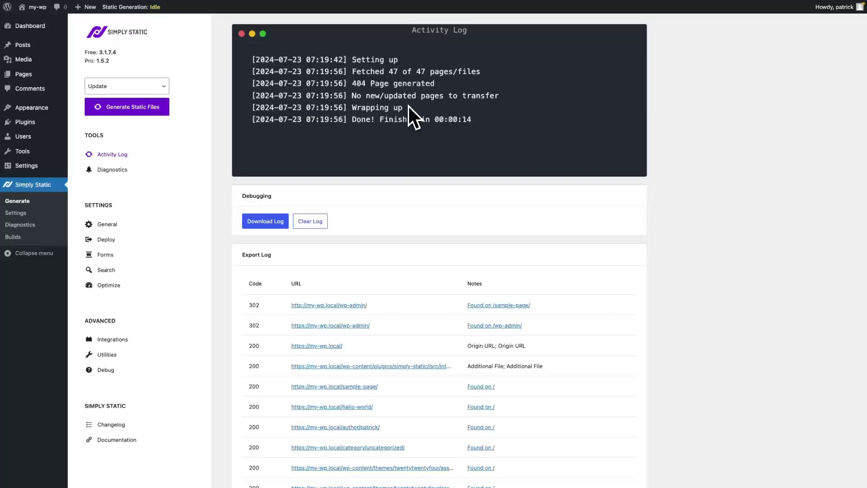
mouse_move(121, 64)
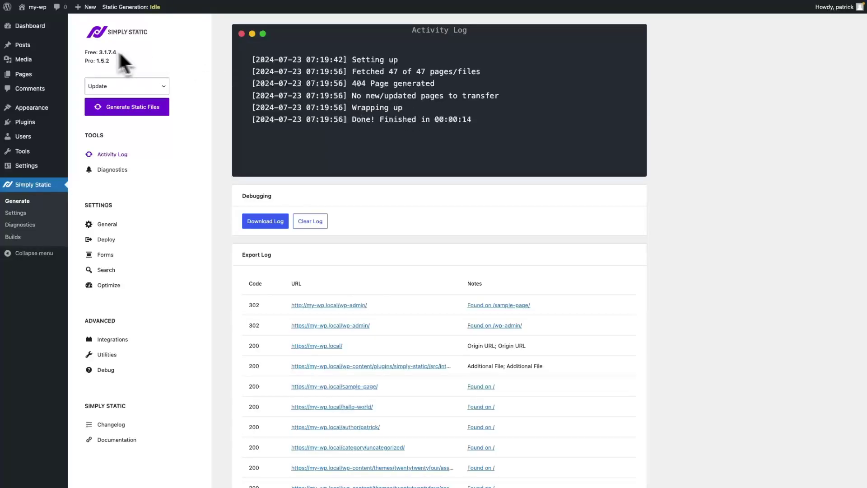
left_click(23, 74)
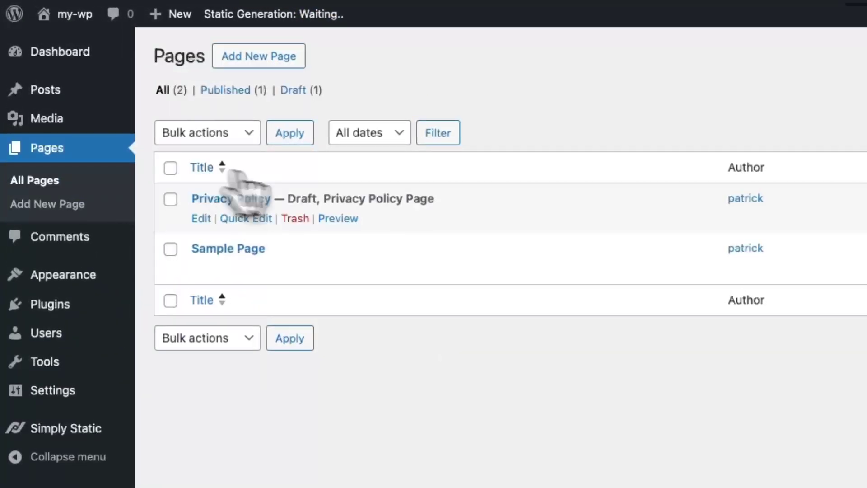
Step: Add the paragraph "A bit of content." to Sample Page and save it
left_click(227, 249)
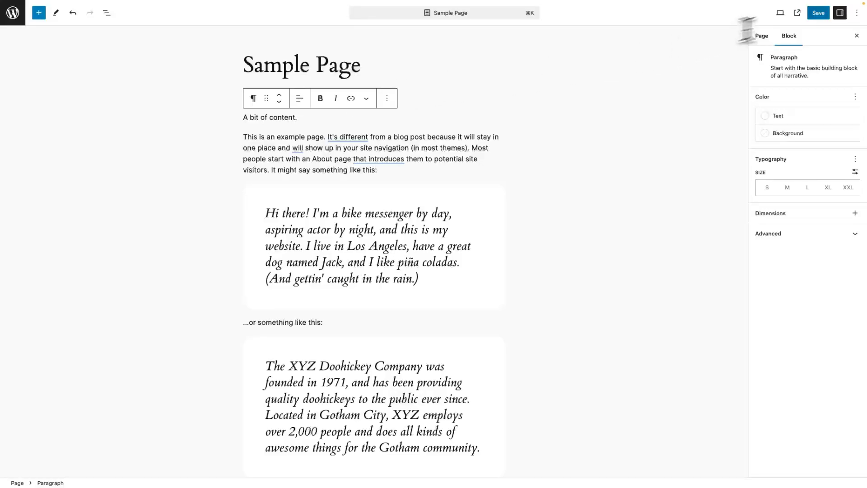
left_click(818, 12)
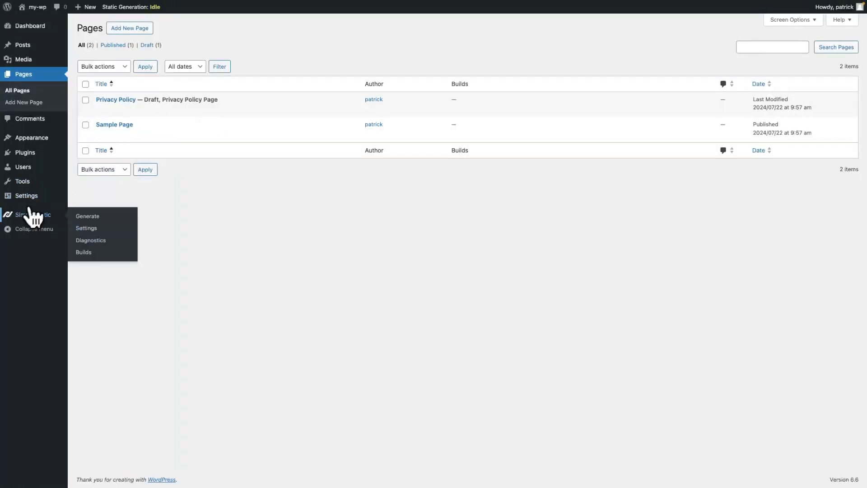
mouse_move(87, 216)
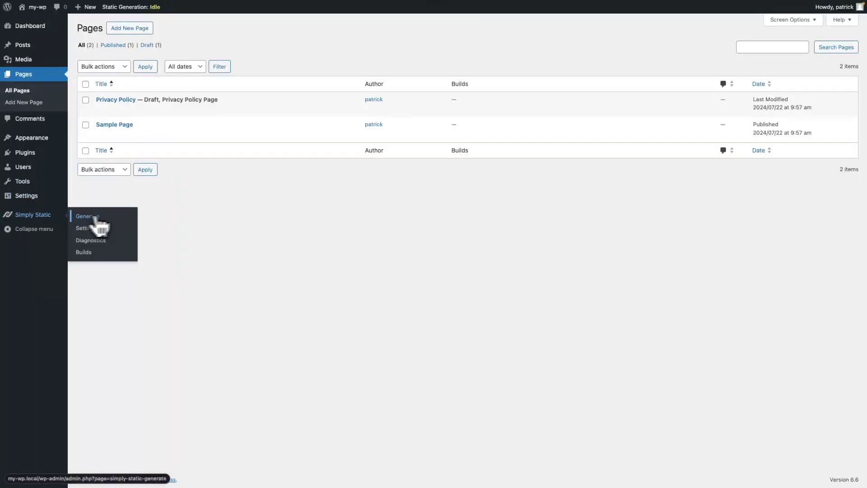
Step: Run an Update generation from Simply Static's Generate page, transferring the 2 changed files
left_click(87, 217)
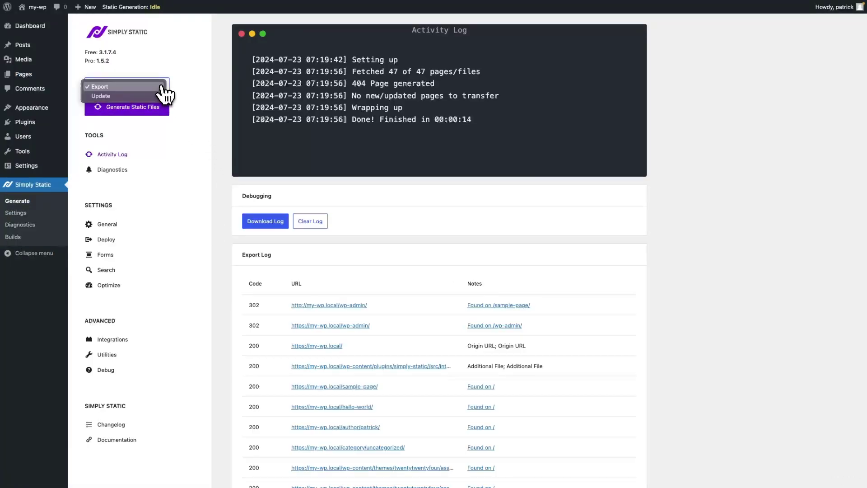
left_click(101, 96)
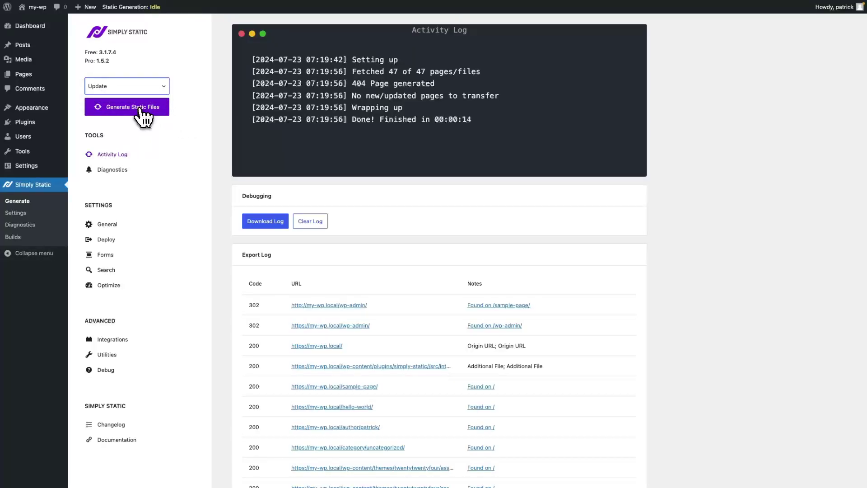
left_click(127, 107)
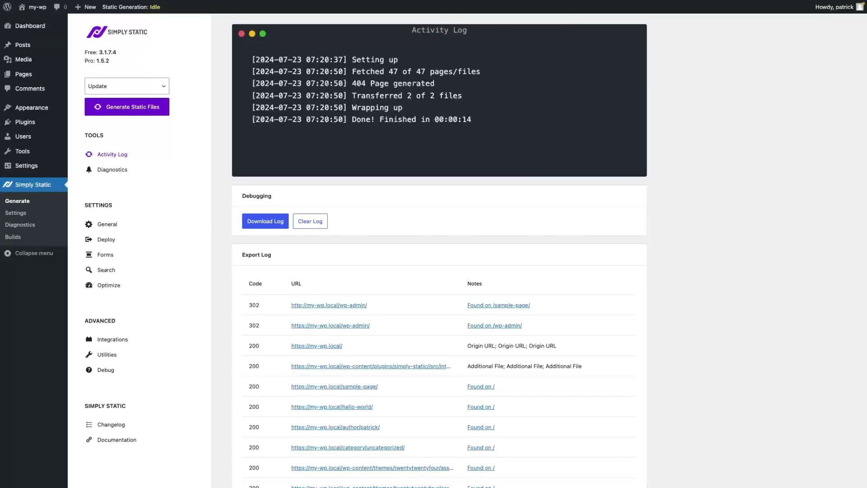
mouse_move(228, 106)
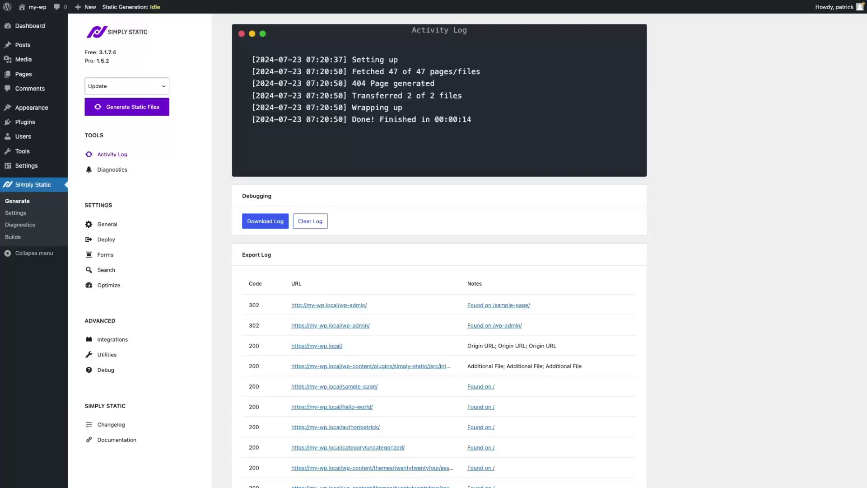
mouse_move(260, 131)
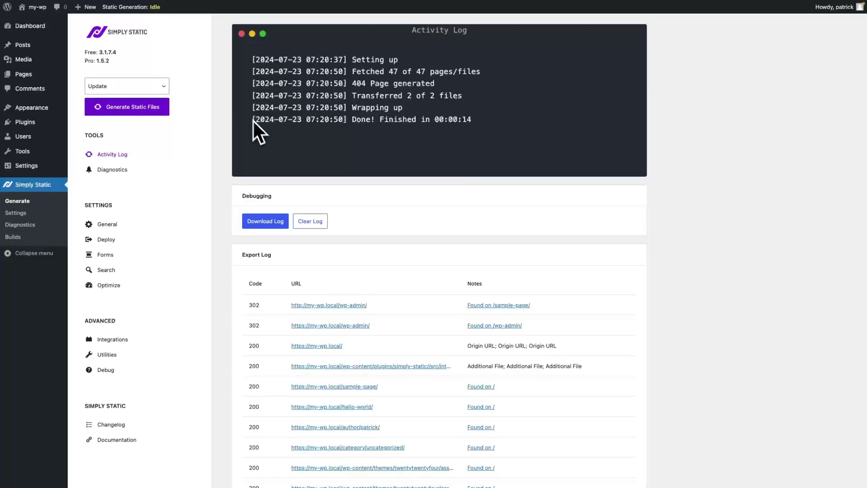